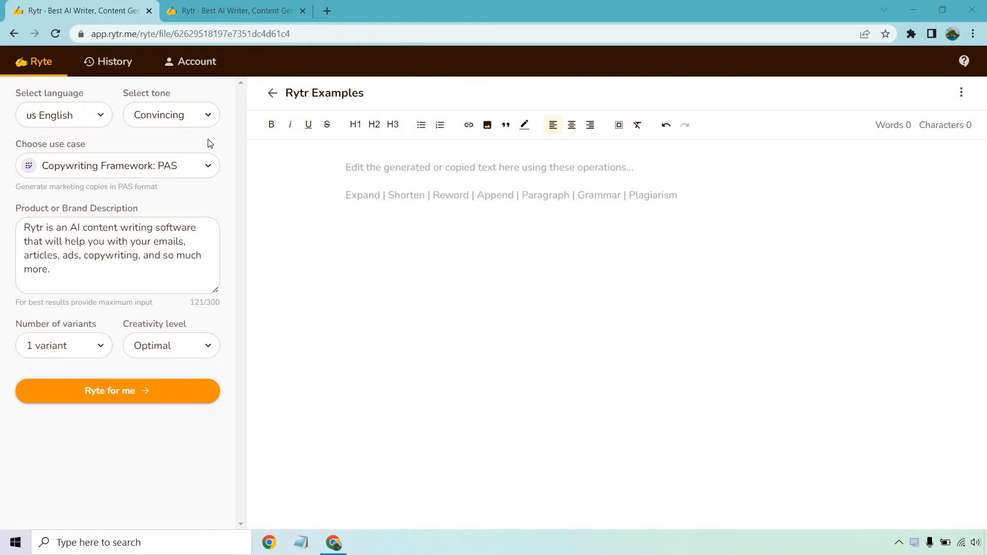
mouse_move(172, 205)
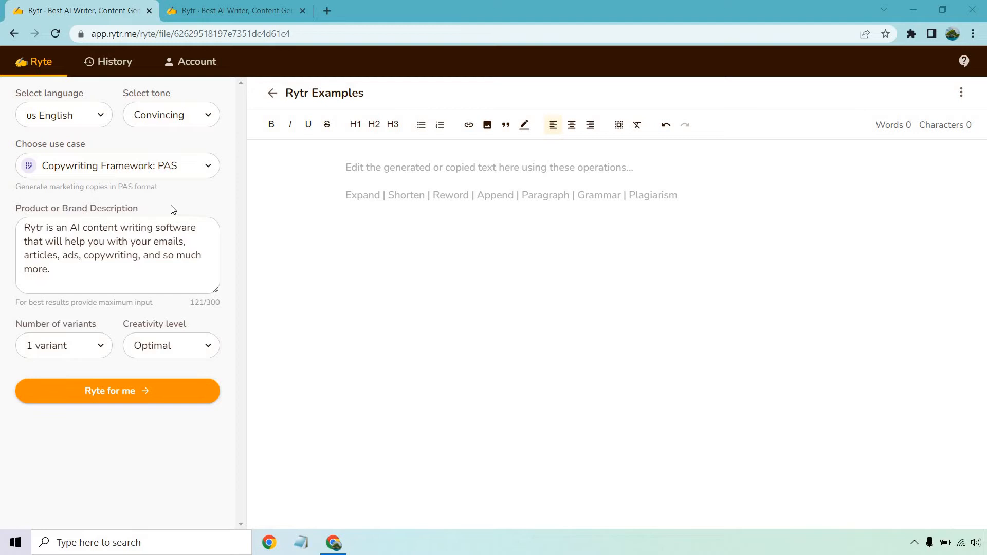
Generate the PAS copy with 'Ryte for me', then switch to the second Rytr page
left_click(117, 255)
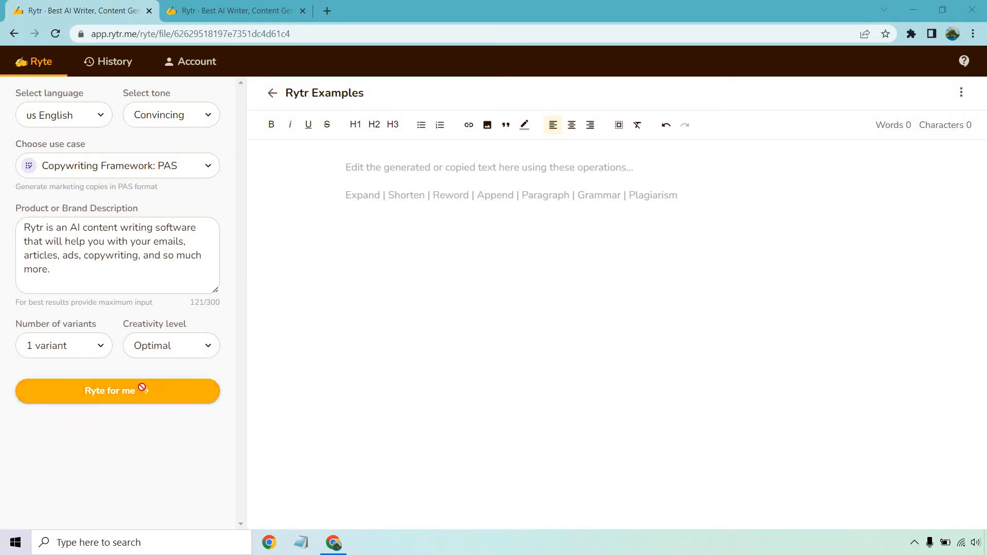
left_click(117, 391)
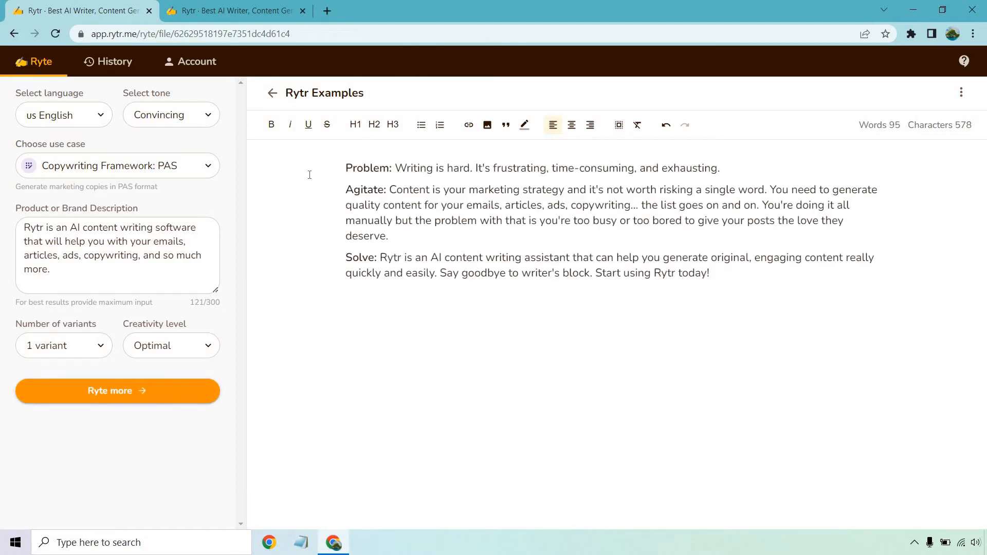
mouse_move(307, 177)
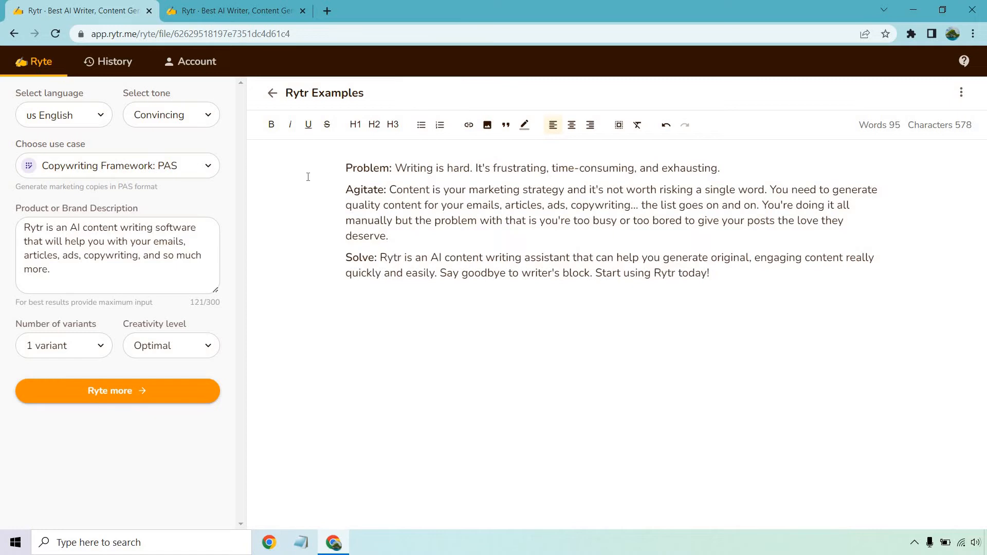
mouse_move(302, 200)
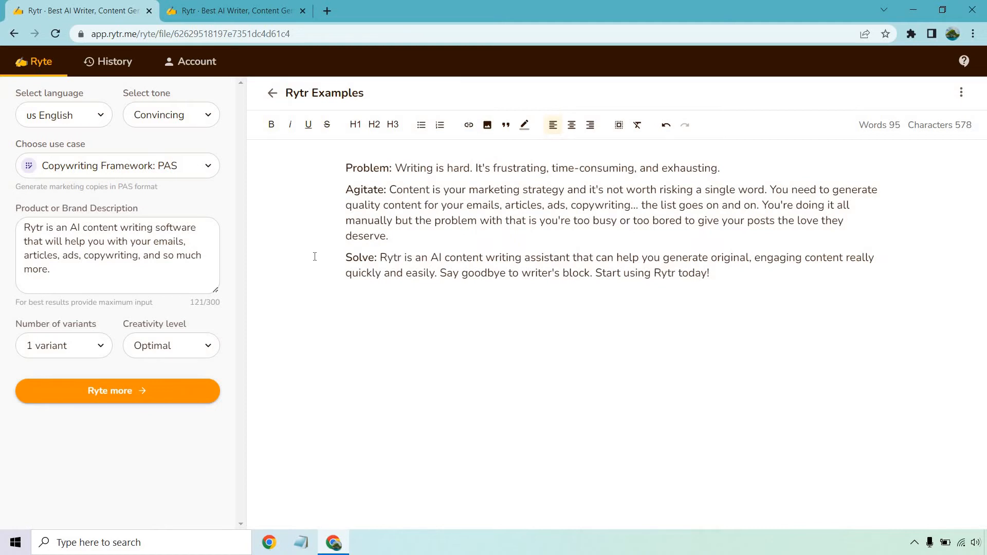
left_click(233, 10)
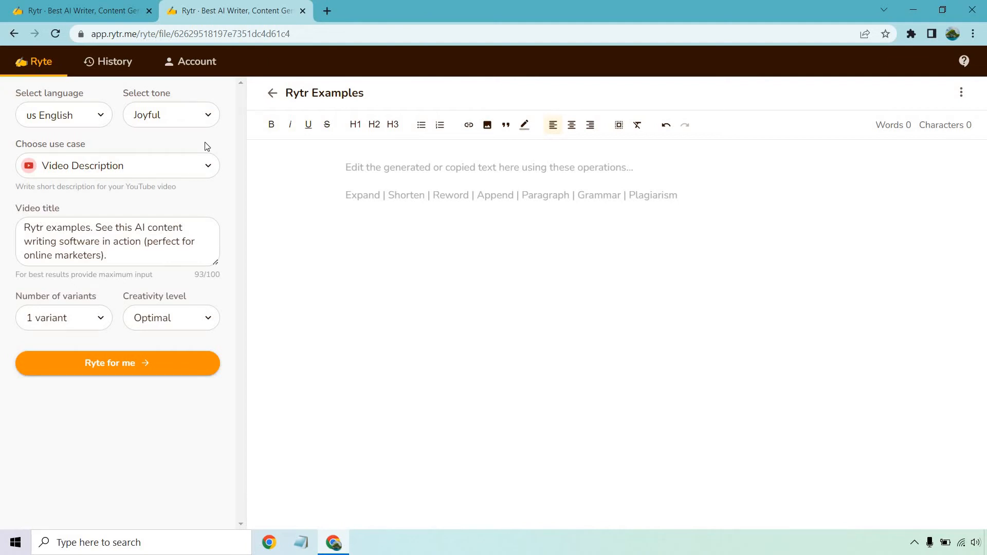
Generate the joyful Video Description for the Rytr examples title with 'Ryte for me'
left_click(170, 114)
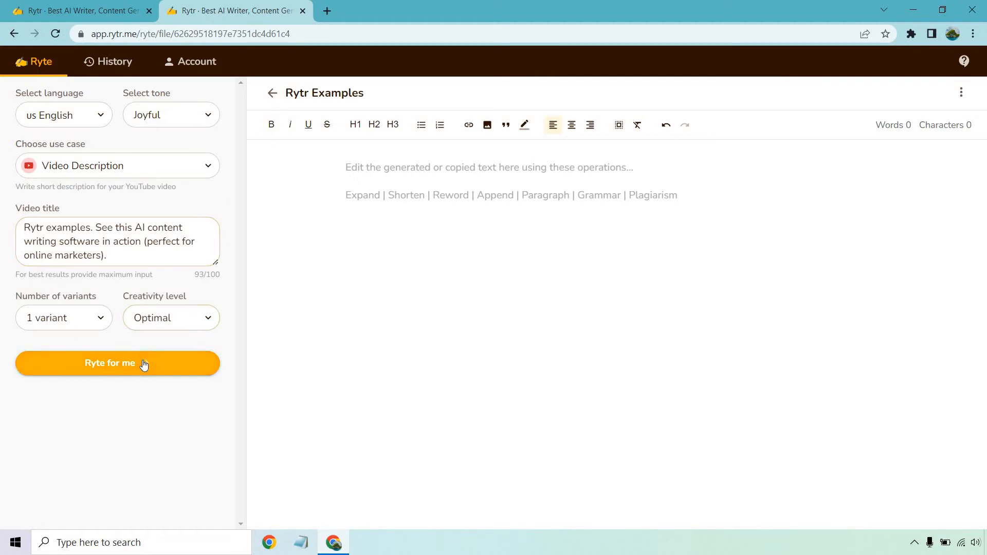
left_click(117, 363)
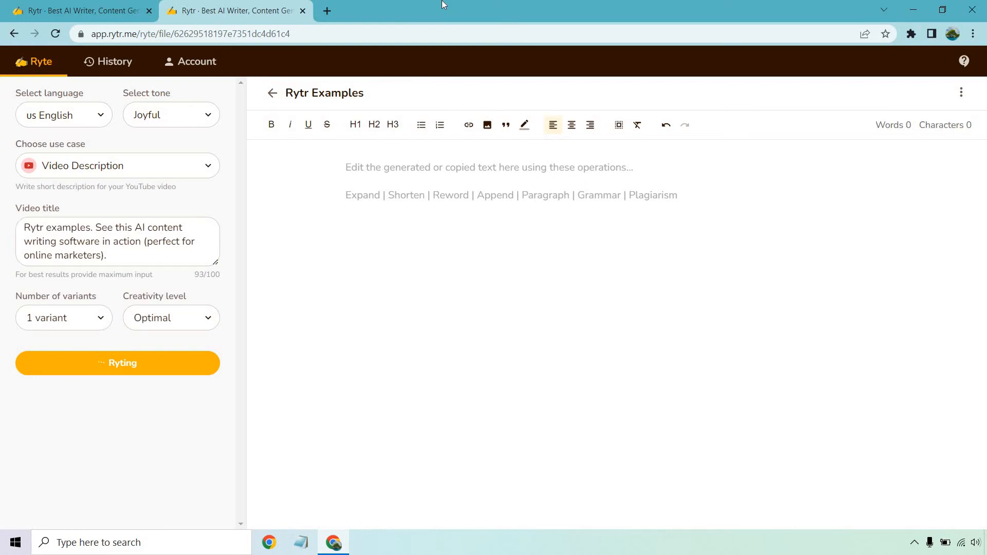
Let Rytr fill the editor with a 44-word description about creating blogs quickly with AI
left_click(117, 363)
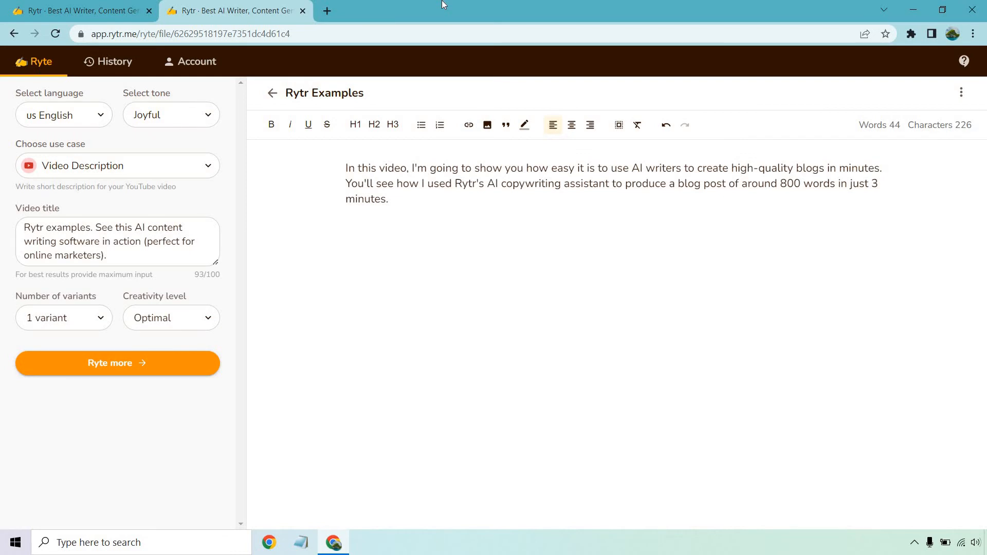
Replace the video title with 'Using the Rytr AI content generating software to create YouTube video descriptions.'
left_click(116, 241)
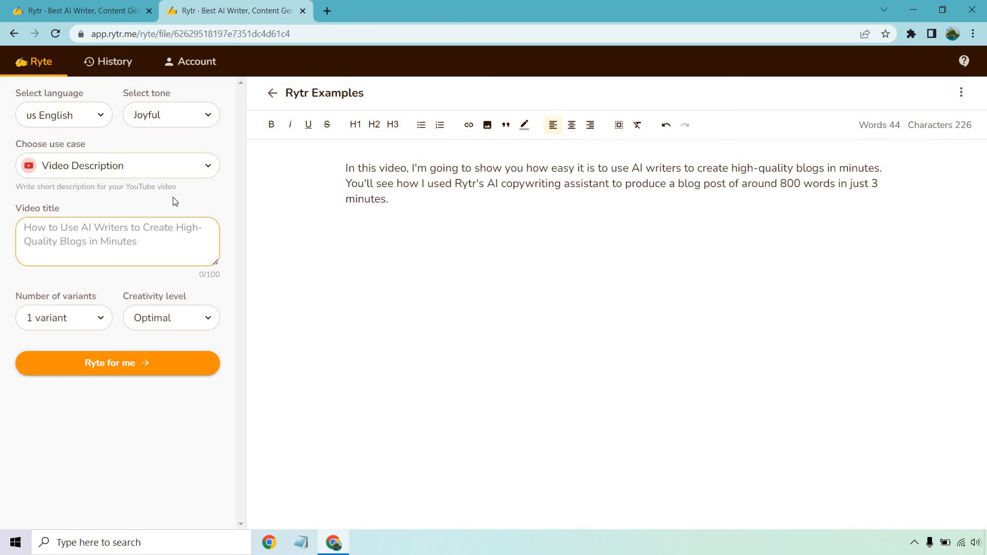
type("Using the Rytr AI content generating software to create YouTube video descriptions.")
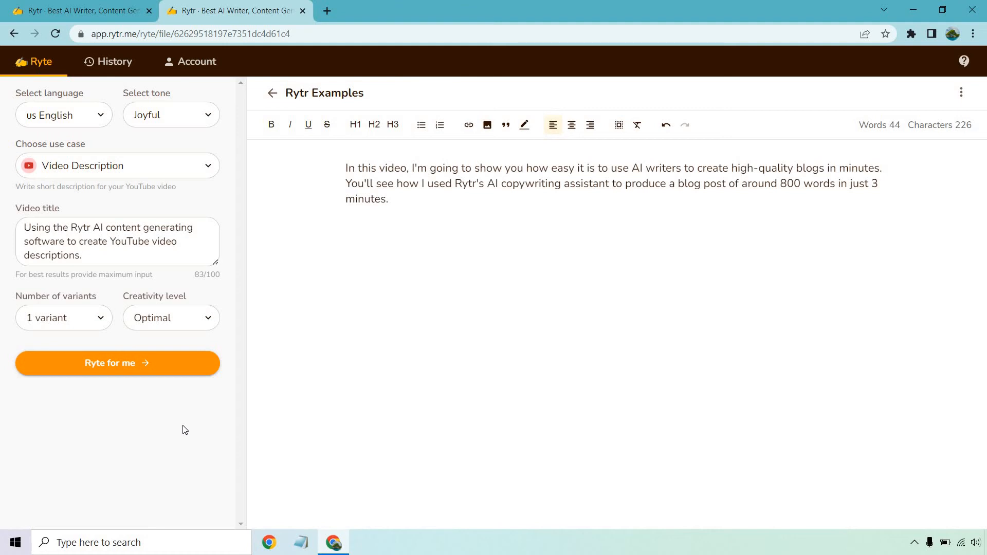
mouse_move(148, 369)
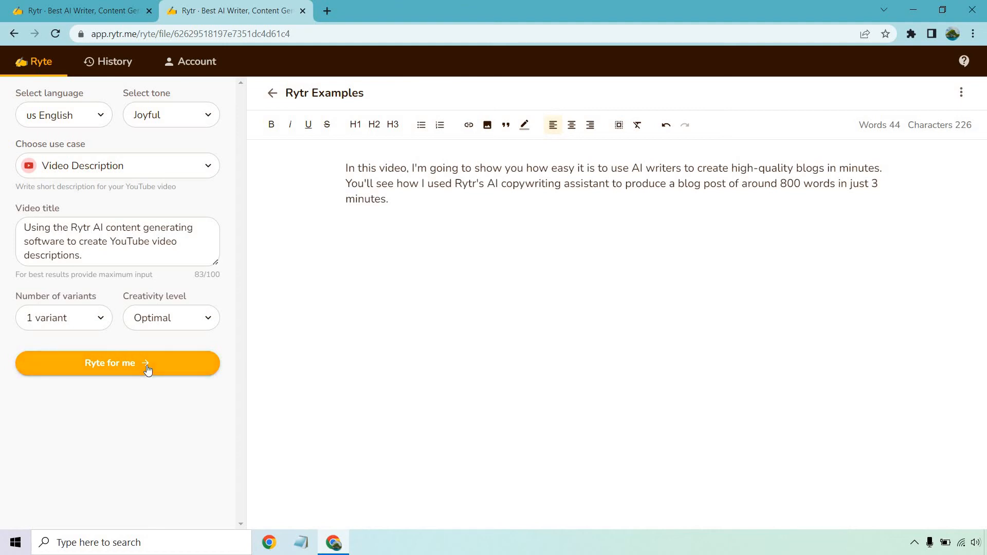
Generate a second description for the new title and select the first generated paragraph
left_click(116, 363)
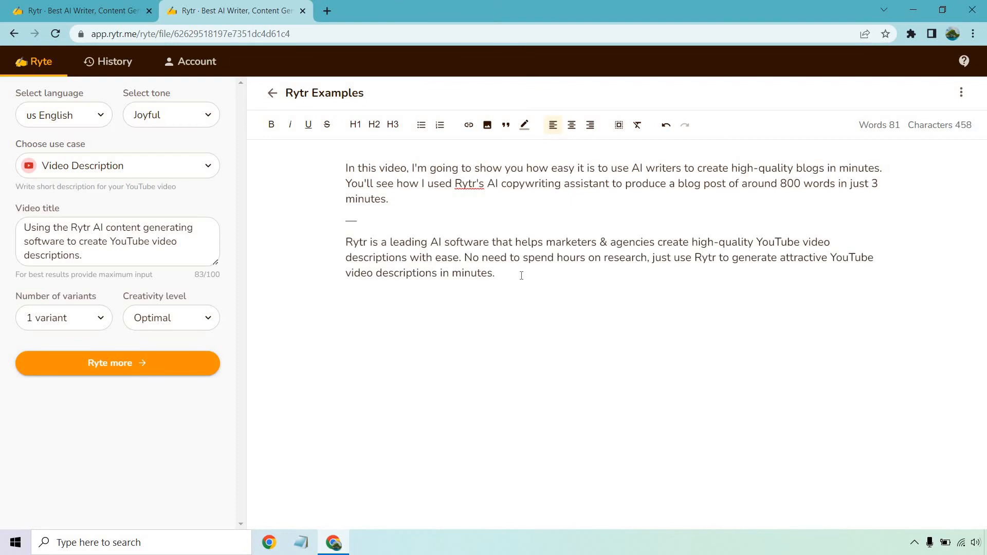
left_click(494, 274)
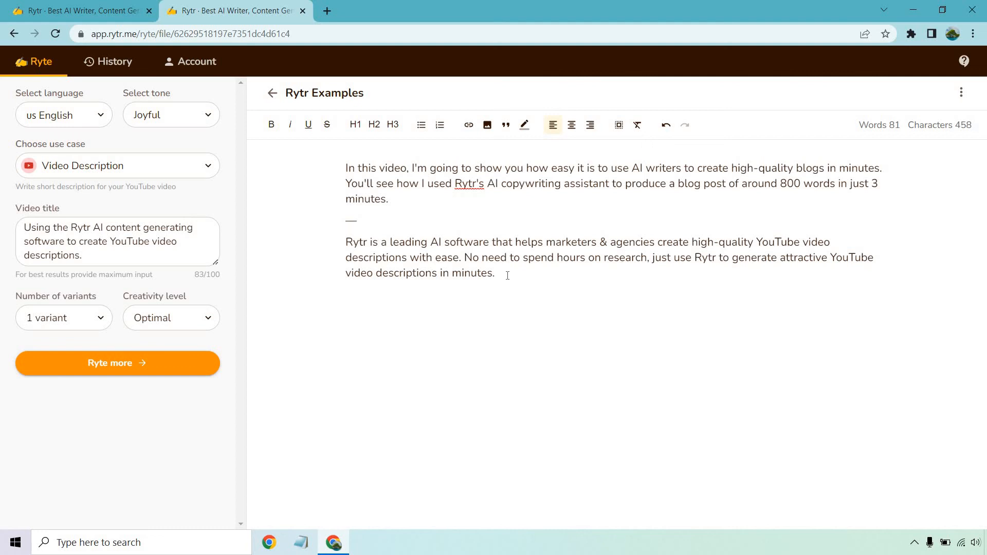
left_click_drag(346, 168, 388, 198)
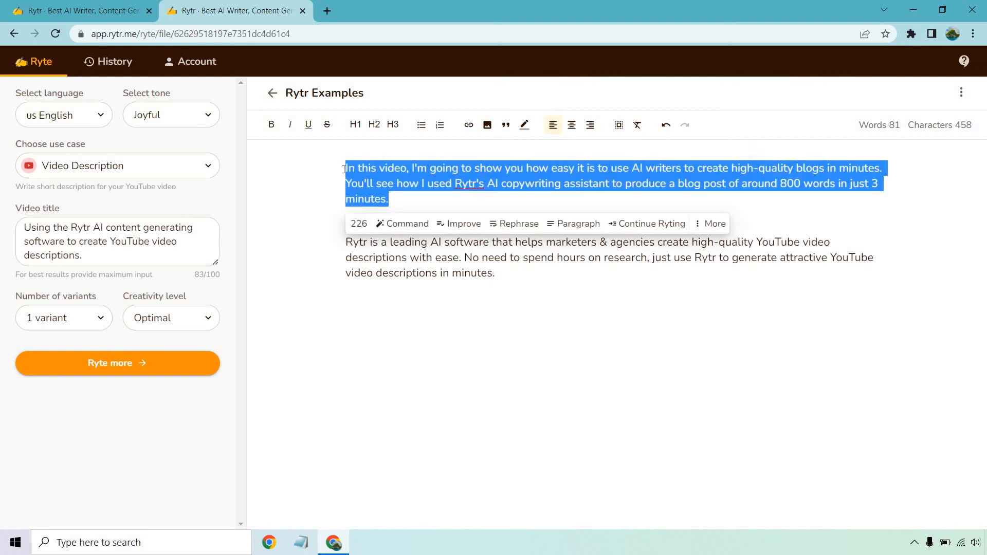